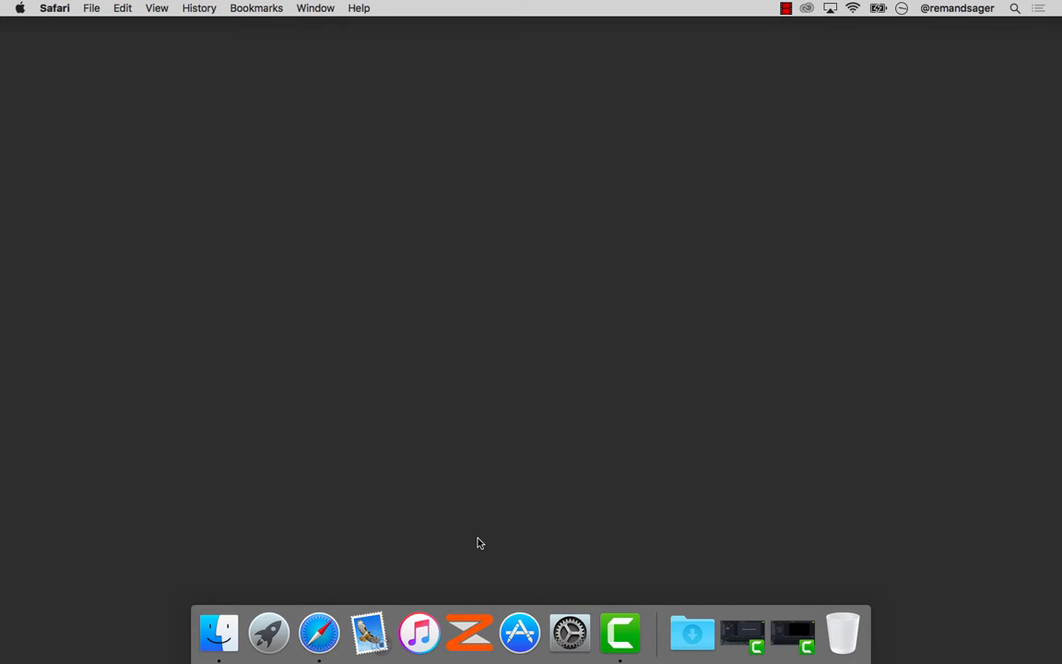
mouse_move(383, 568)
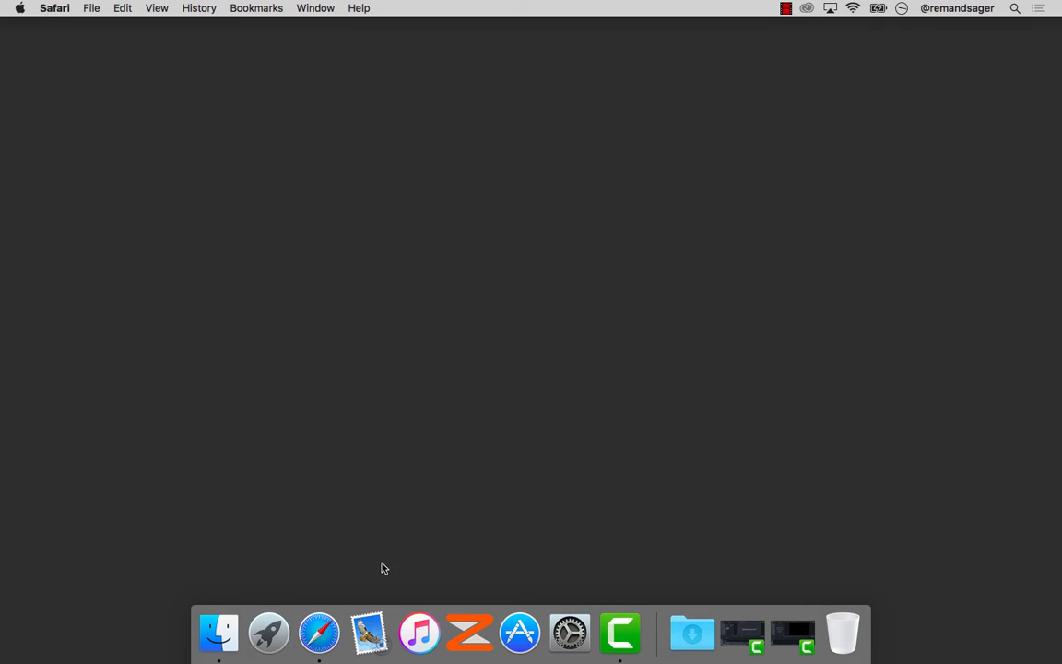
- Launch Safari and load the TrainingPeaks February 2017 calendar from the favourites
click(319, 632)
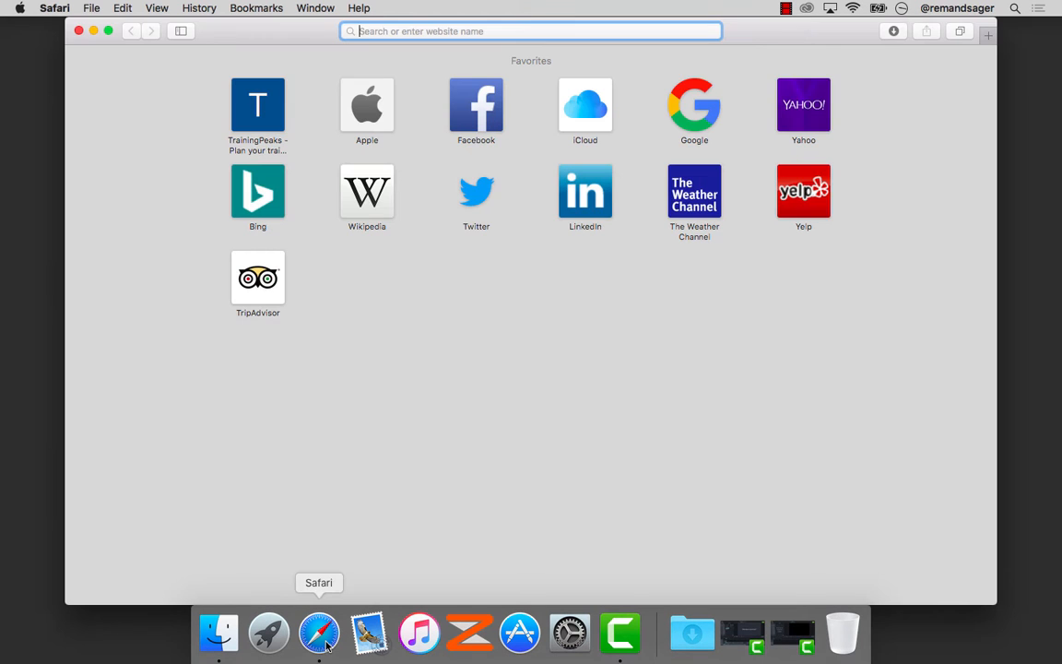
mouse_move(275, 111)
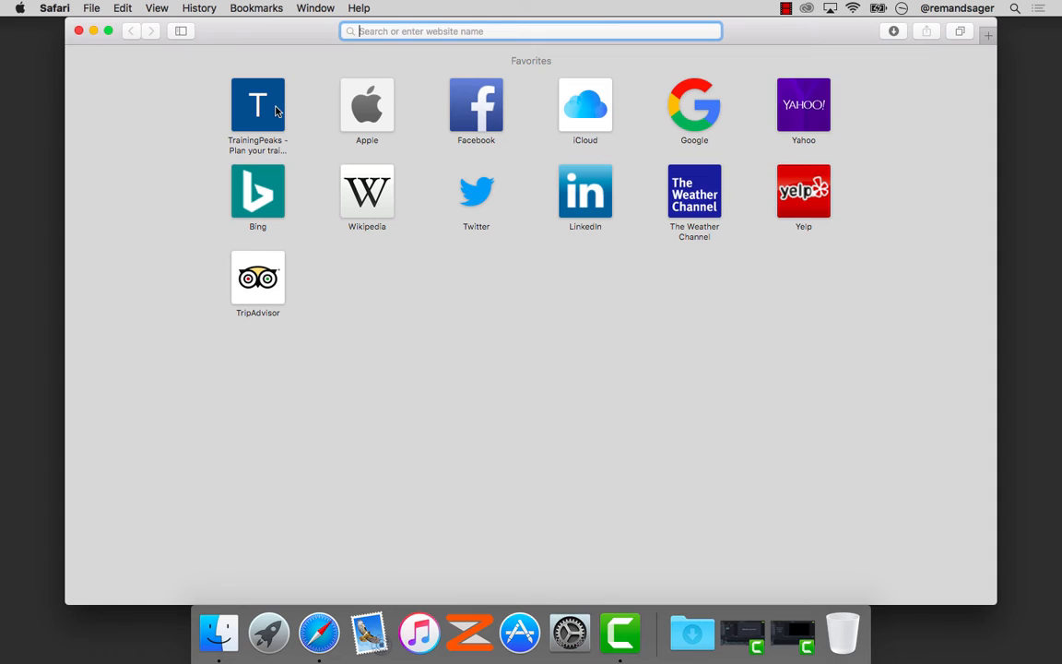
click(258, 99)
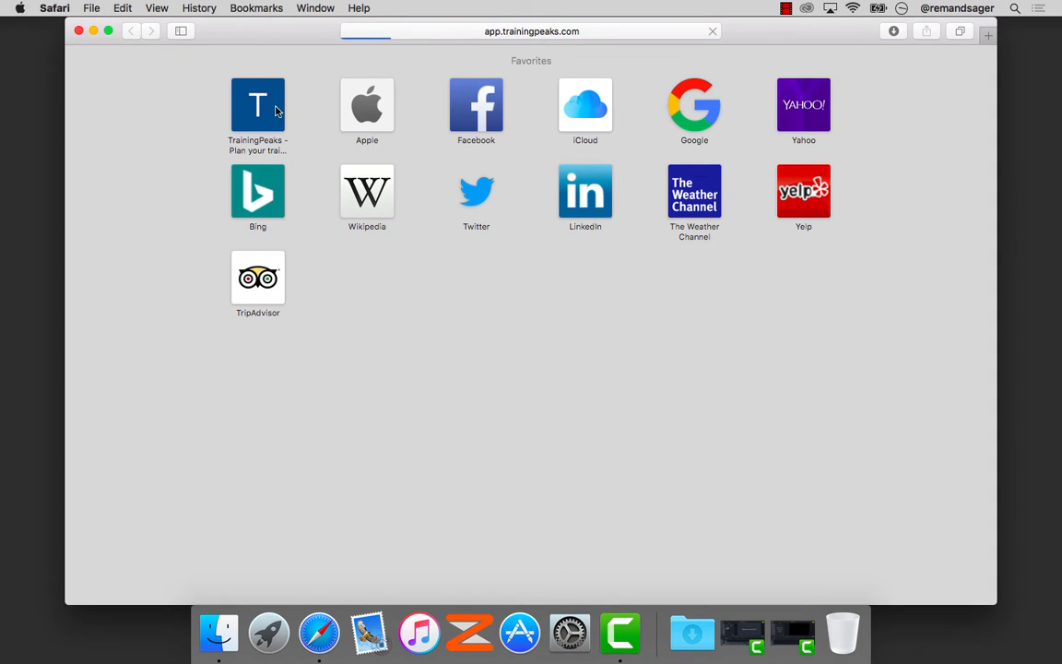
click(259, 99)
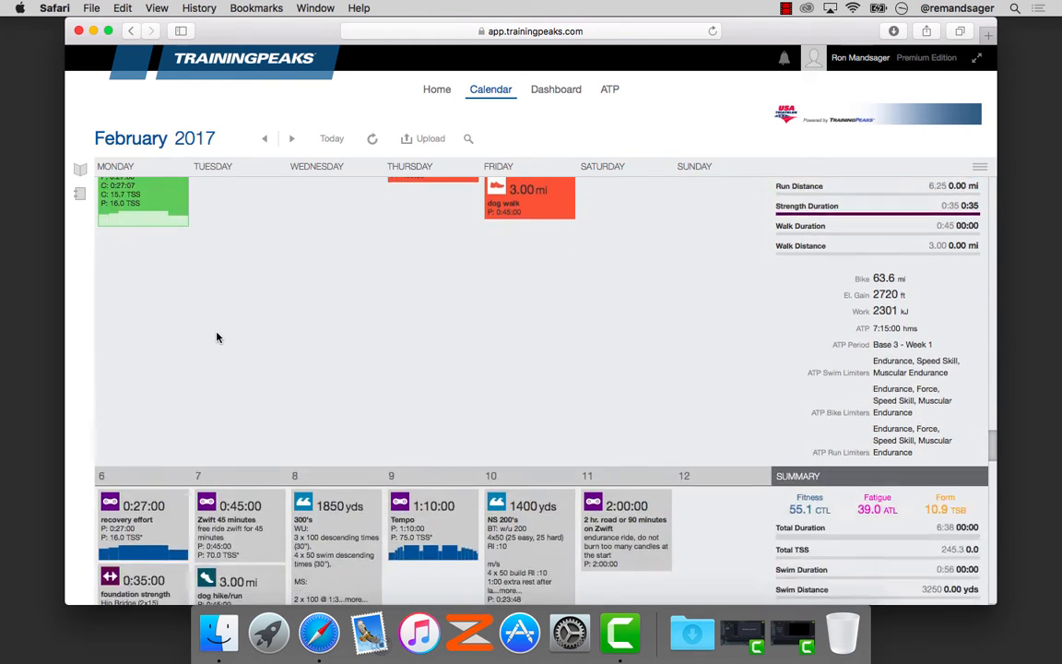
scroll(down, 3)
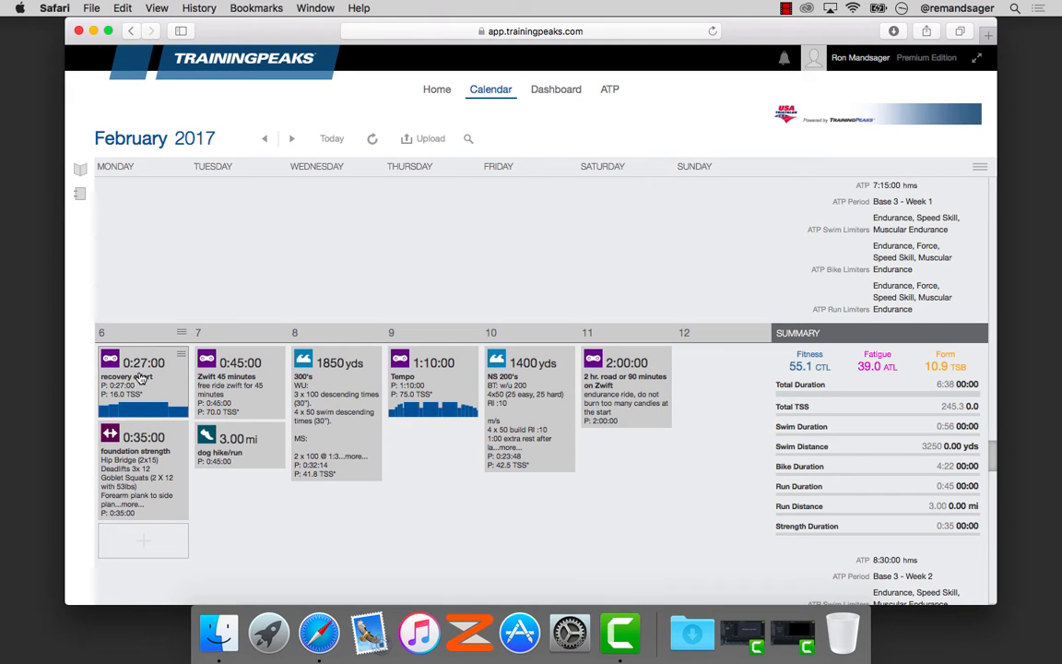
- Bring up the Monday, February 6 'recovery effort' workout's details
click(139, 376)
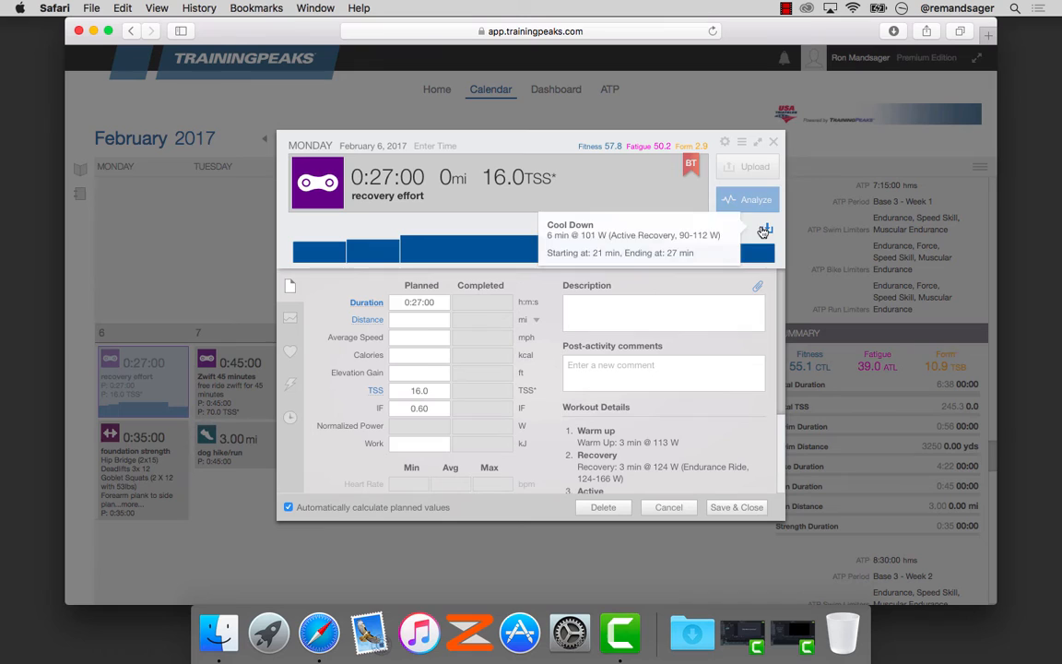
mouse_move(763, 229)
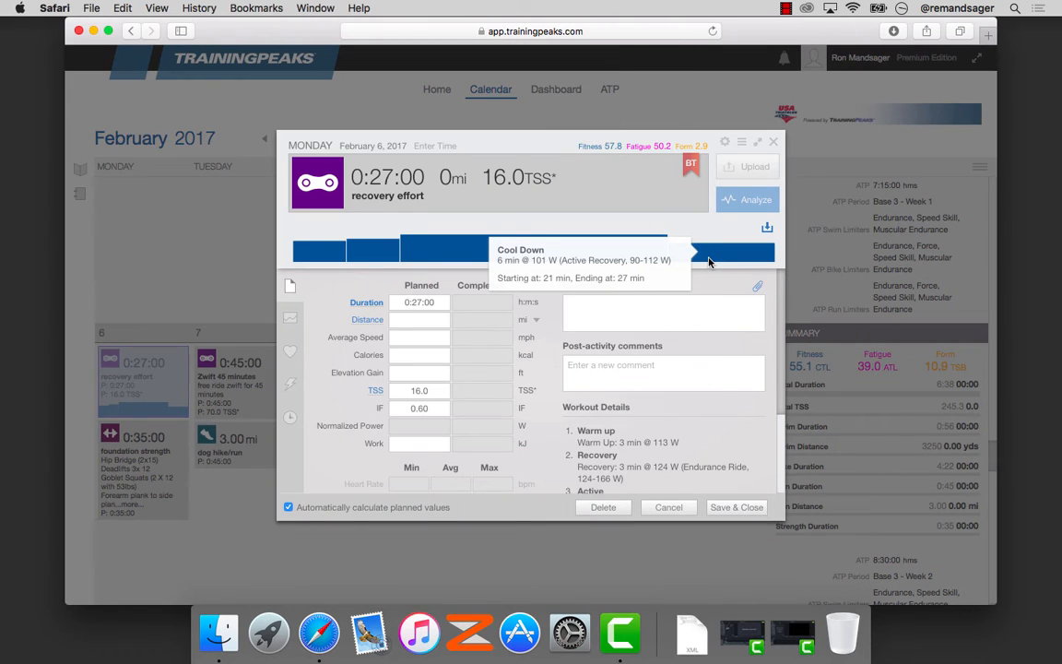
mouse_move(693, 532)
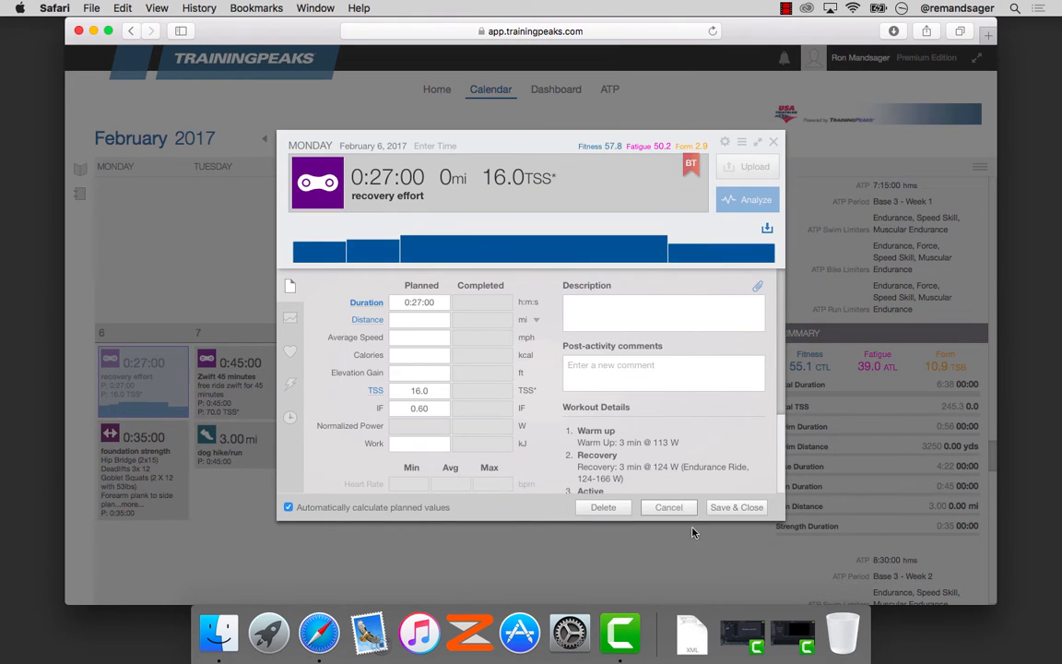
- Reveal 2017-02-06_recoveryef.zwo.xml in a Finder Downloads window via the Dock stack
right_click(705, 629)
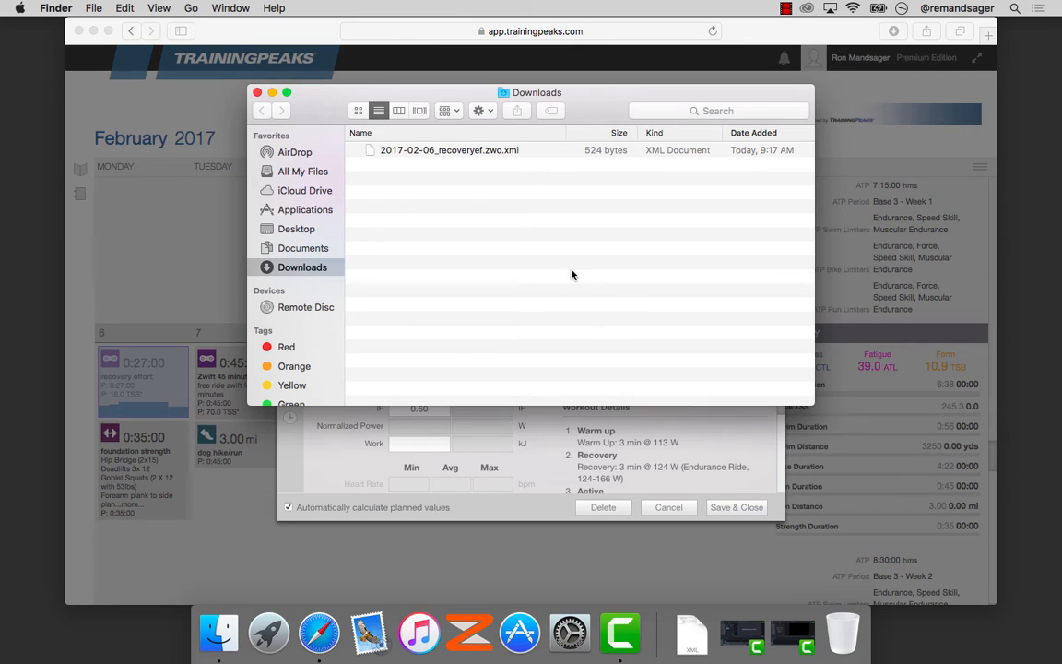
mouse_move(473, 171)
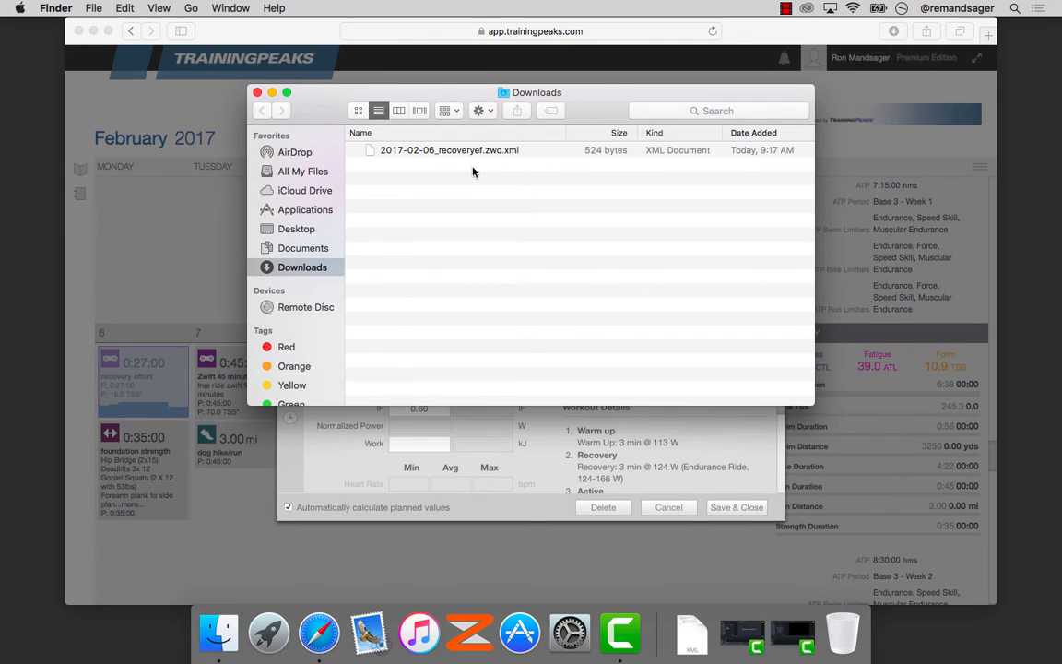
mouse_move(468, 153)
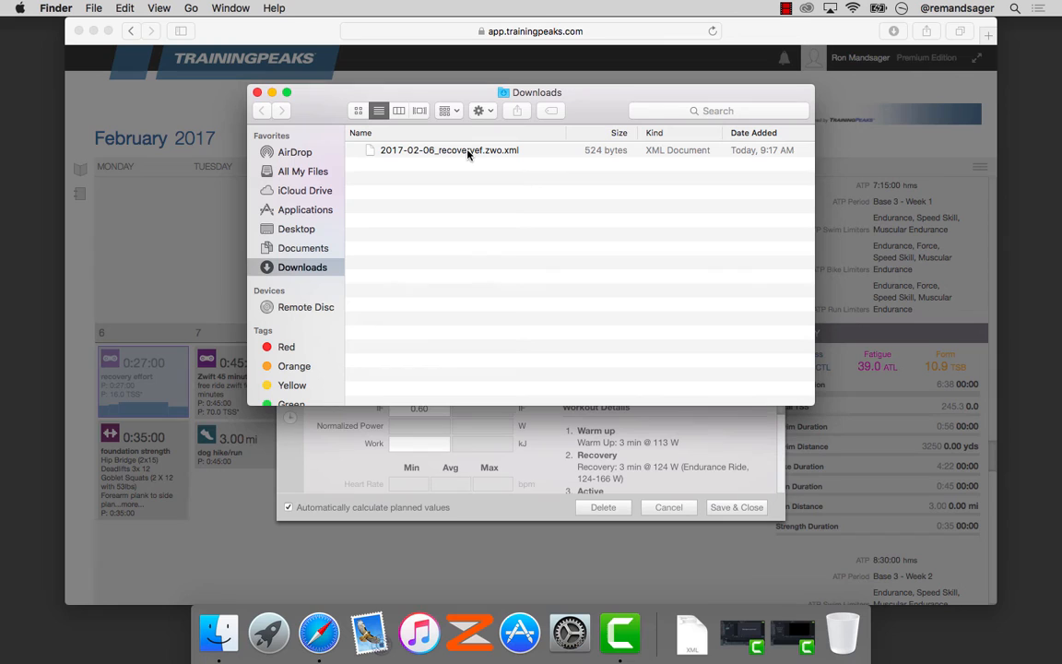
mouse_move(210, 627)
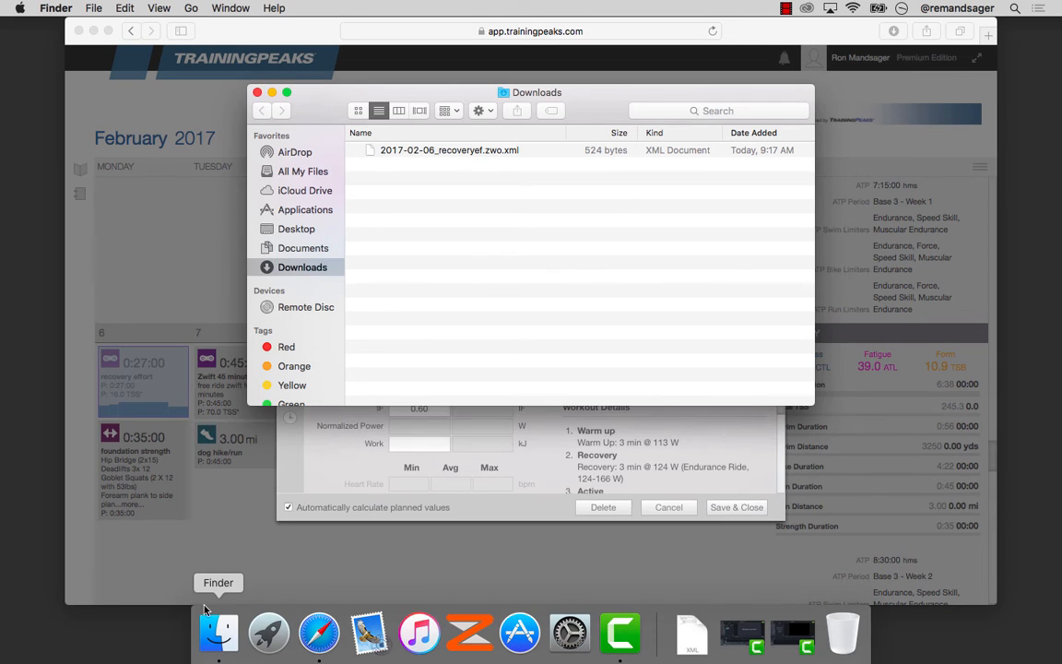
- Search This Mac for '.zwo' and select test.zwo, revealing its Documents > Zwift > Workouts path
right_click(210, 631)
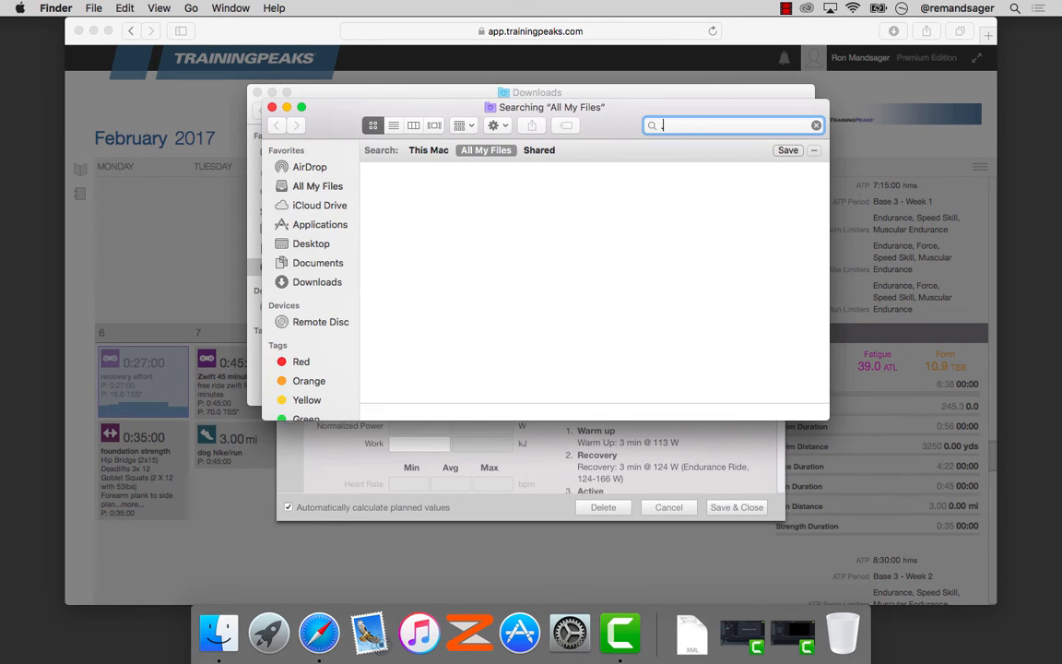
text(.zwo)
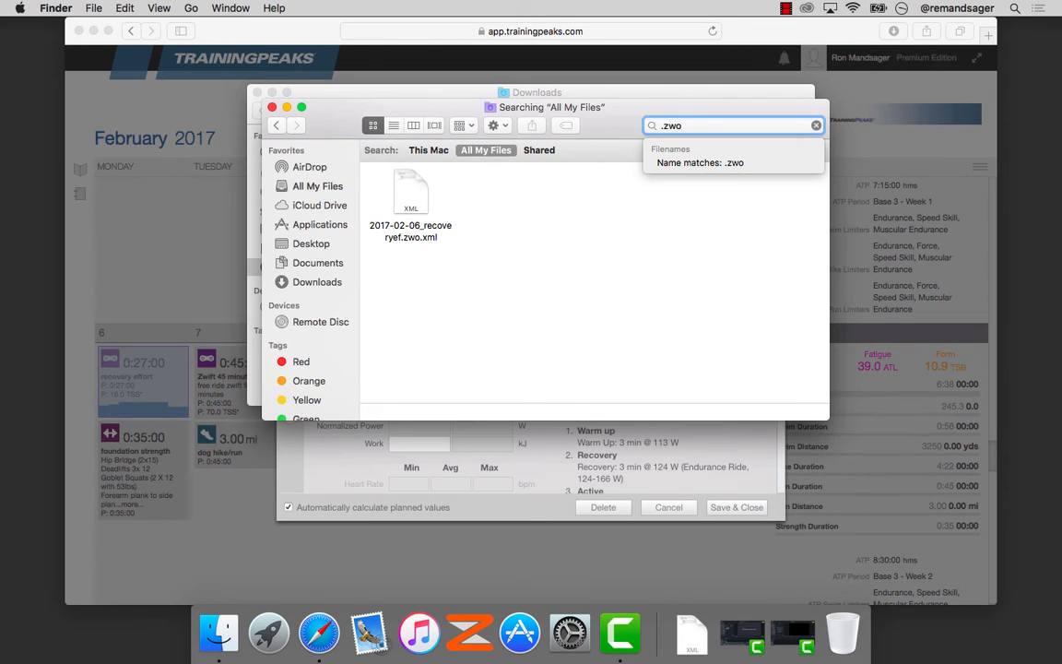
click(708, 162)
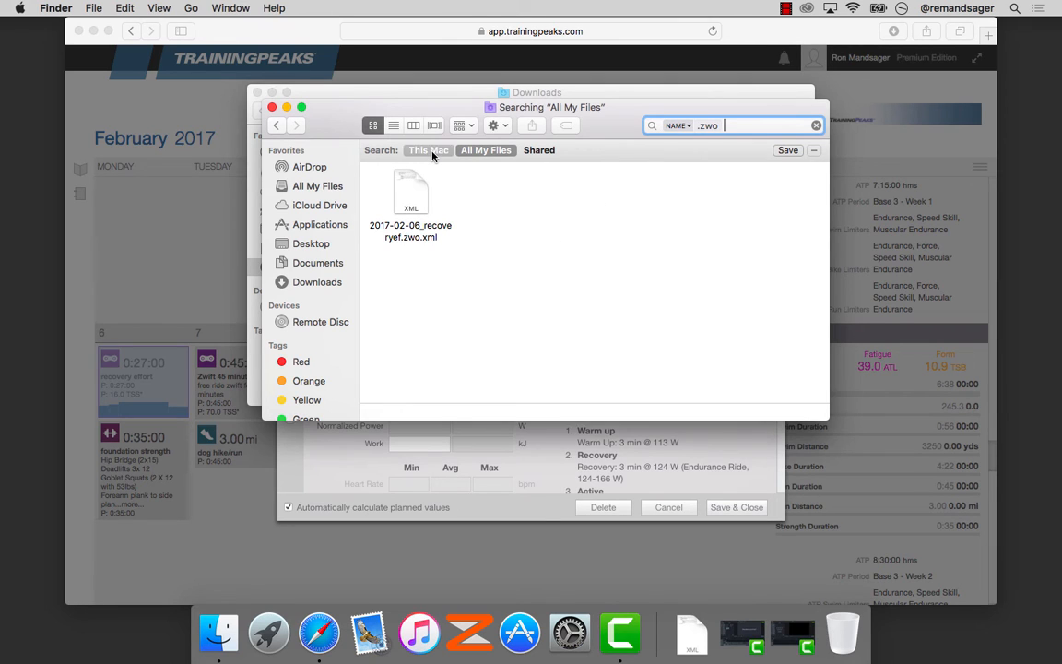
click(428, 151)
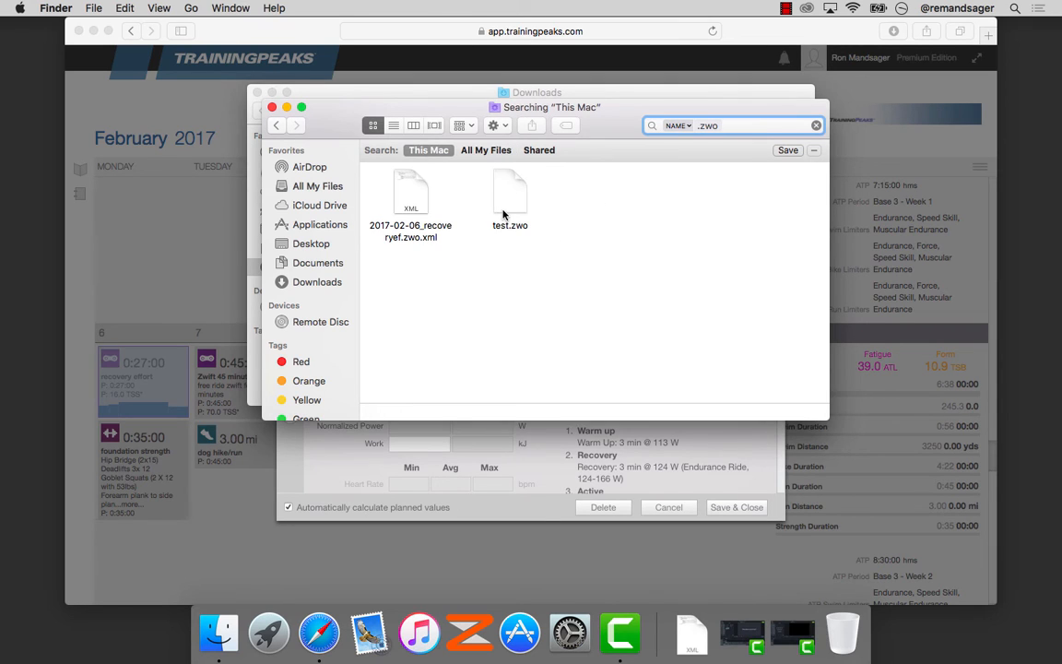
click(509, 194)
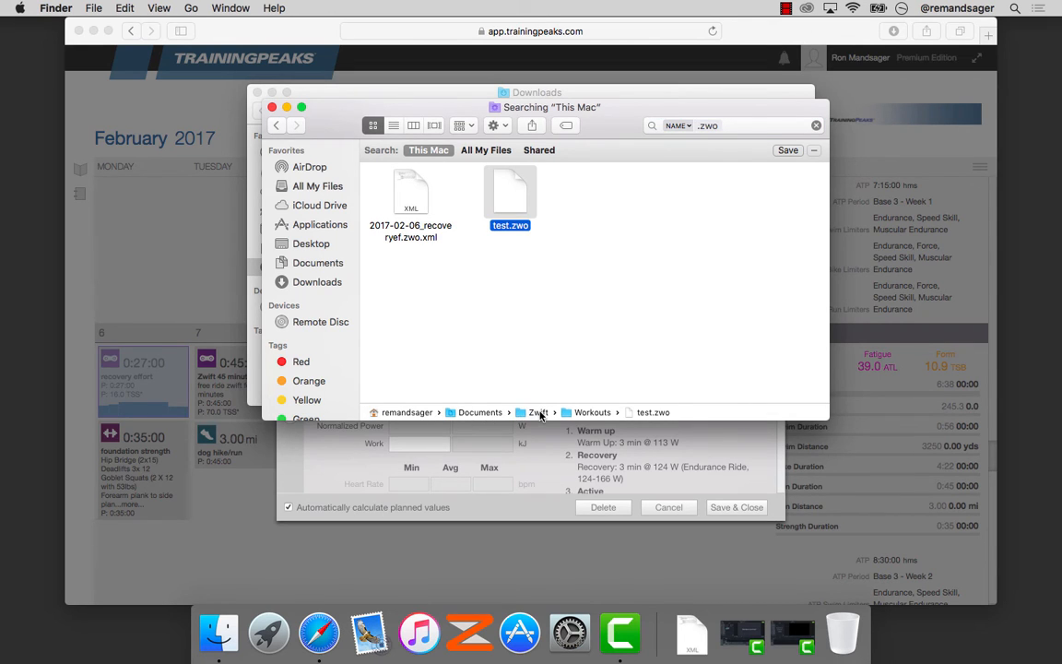
mouse_move(594, 413)
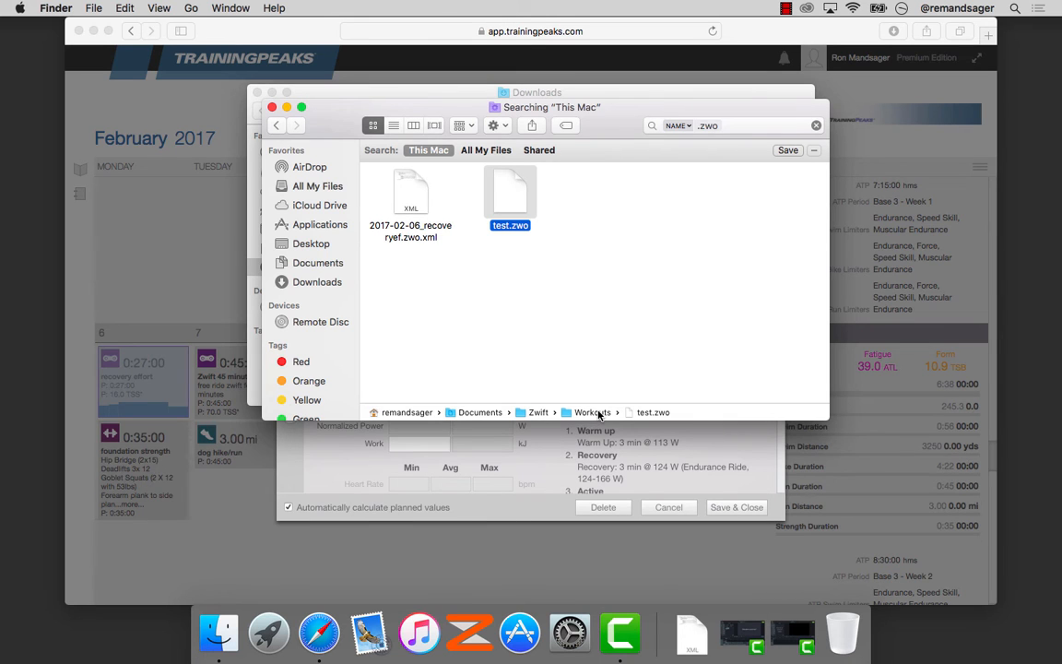
- Show the Zwift Workouts folder containing test.zwo in a second Finder window
click(586, 413)
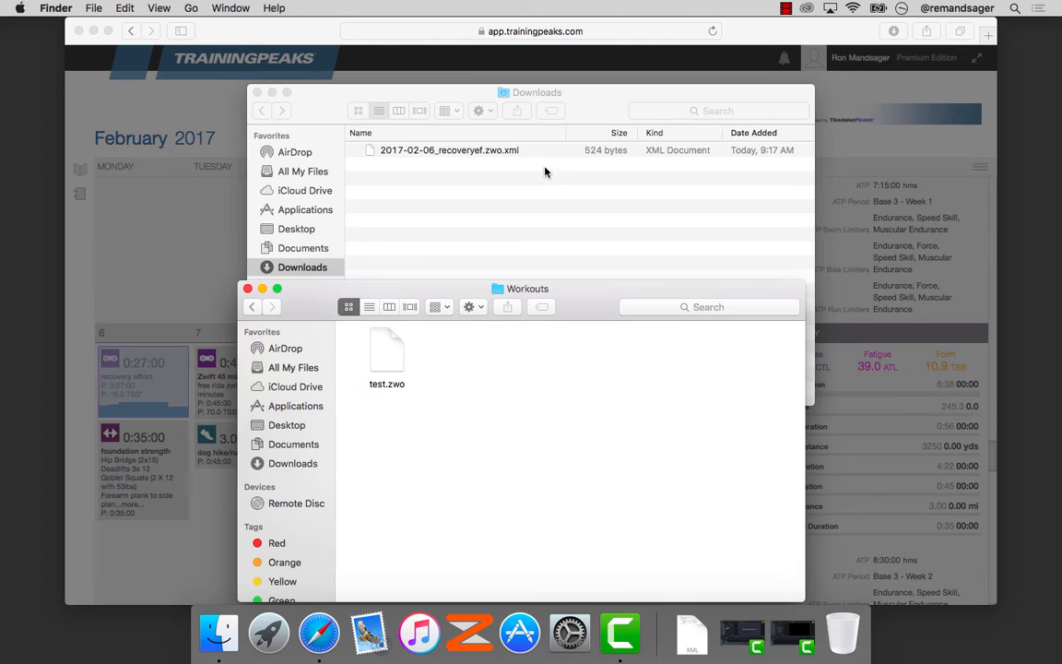
mouse_move(520, 152)
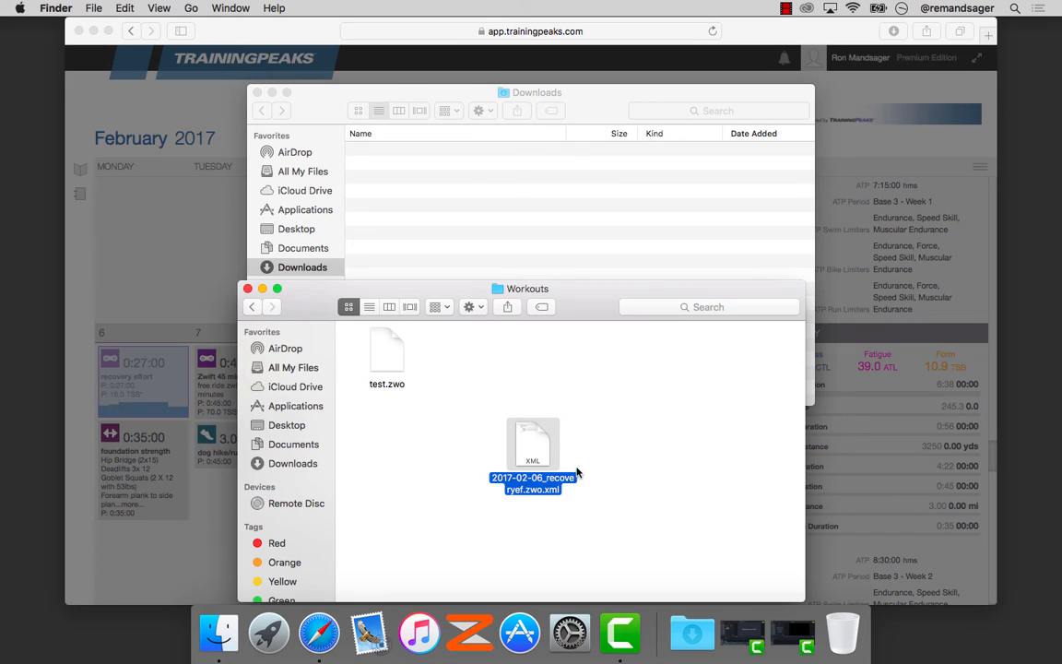
mouse_move(467, 633)
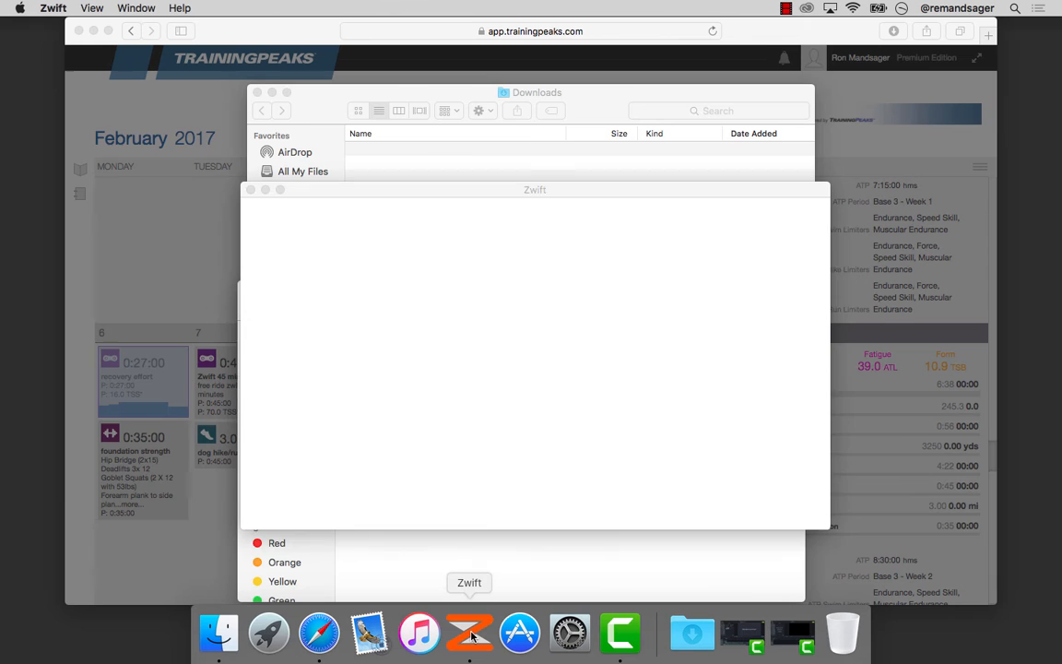
- Start a ride from Zwift's welcome screen and skip device pairing, confirming with OK
click(476, 635)
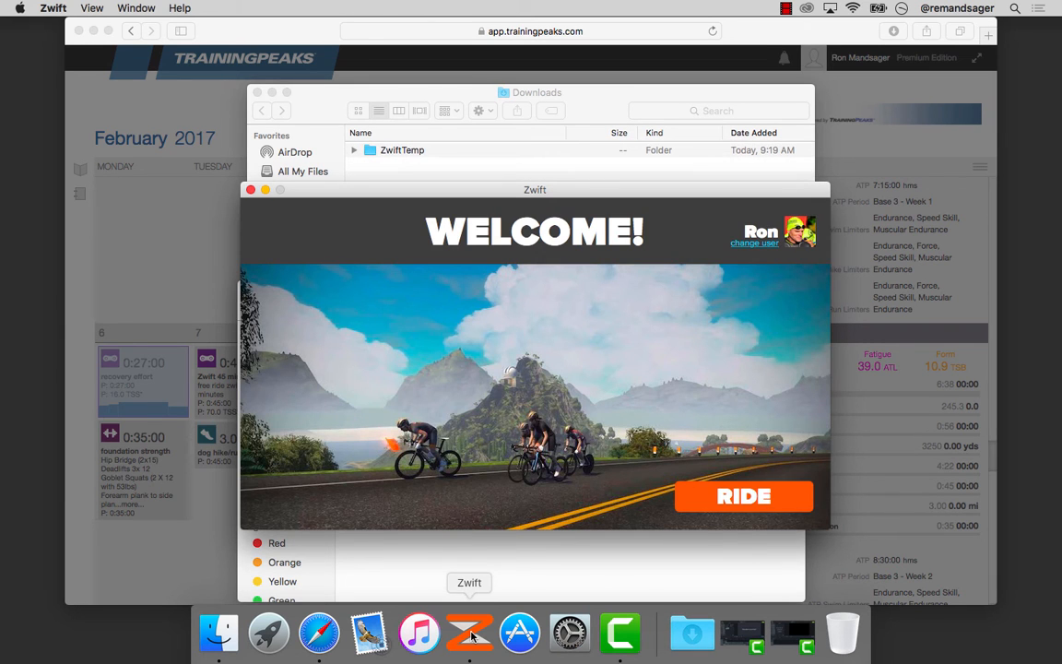
click(743, 494)
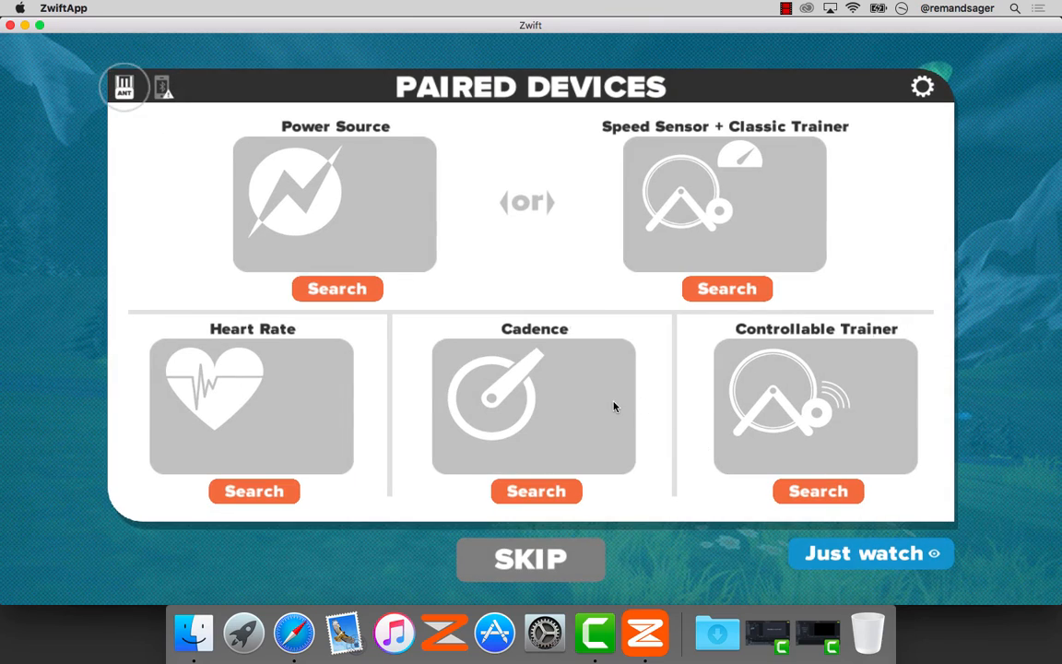
click(531, 561)
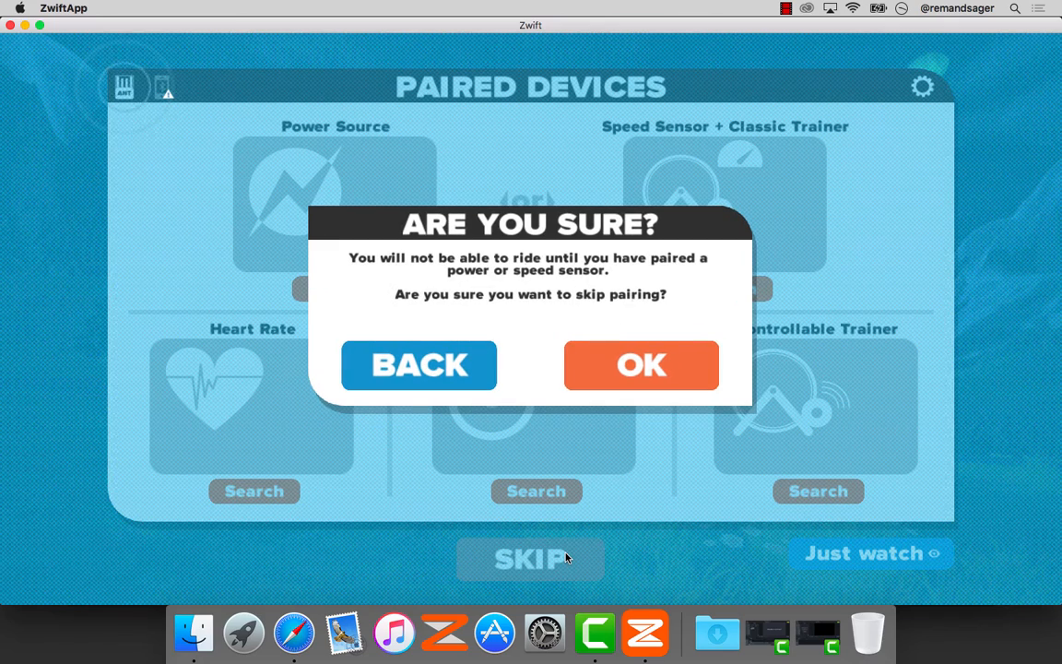
click(641, 365)
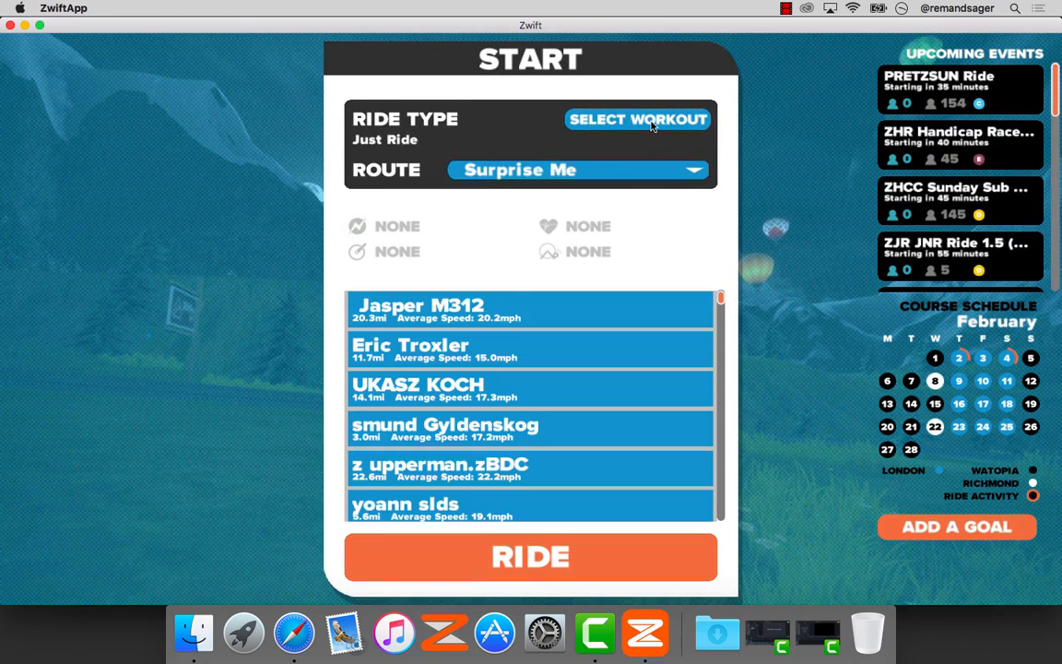
- Choose 'recovery effort' under Custom Workouts and bring up its 27-minute profile in the editor
click(635, 118)
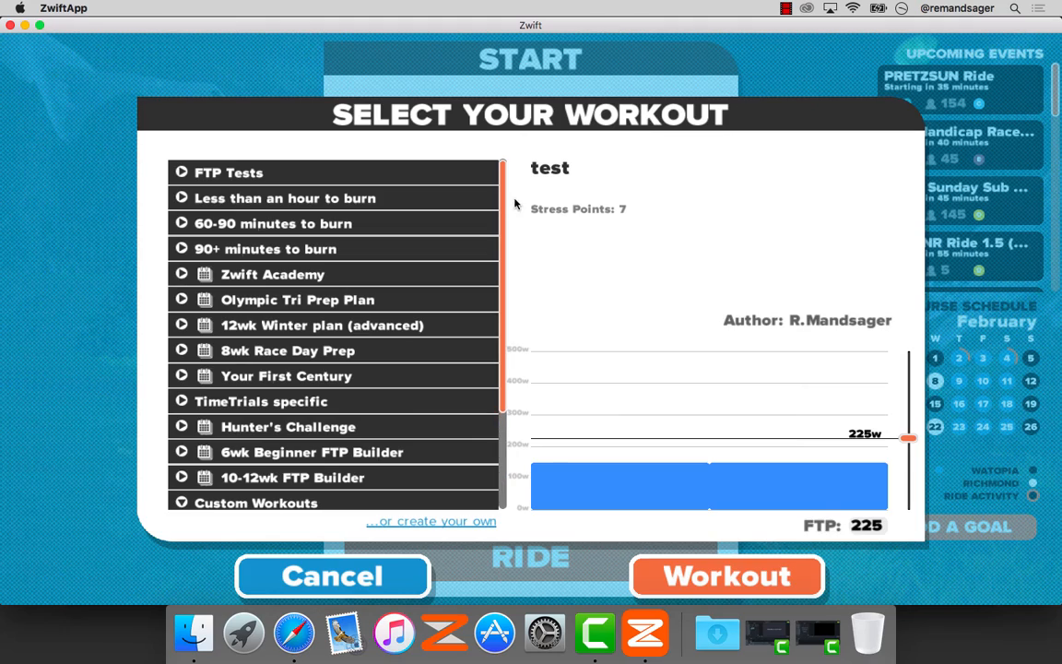
scroll(down, 3)
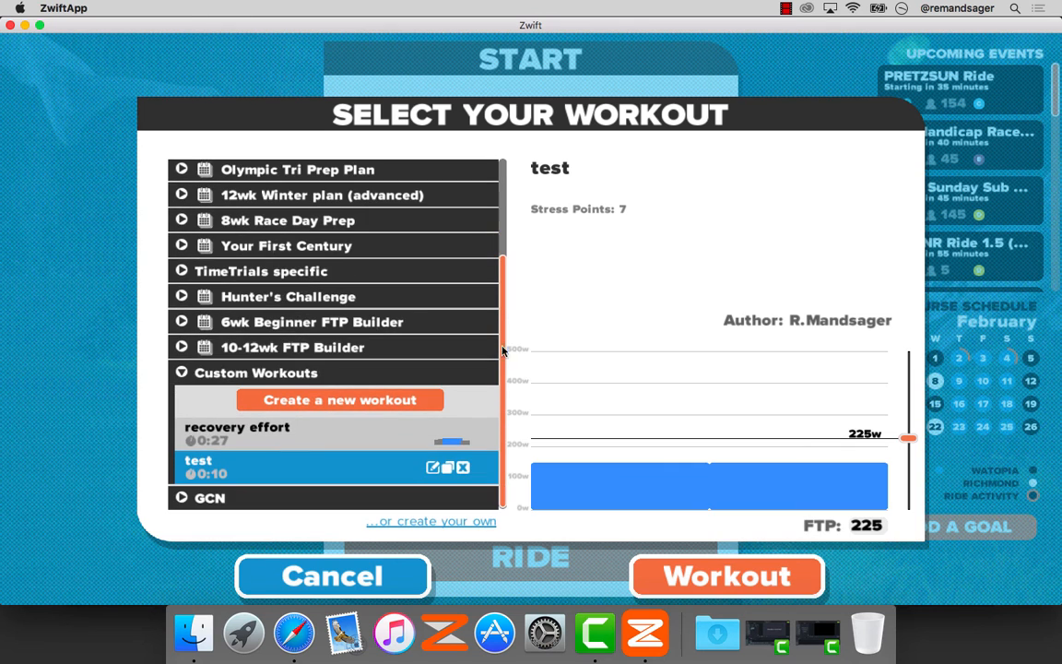
mouse_move(268, 434)
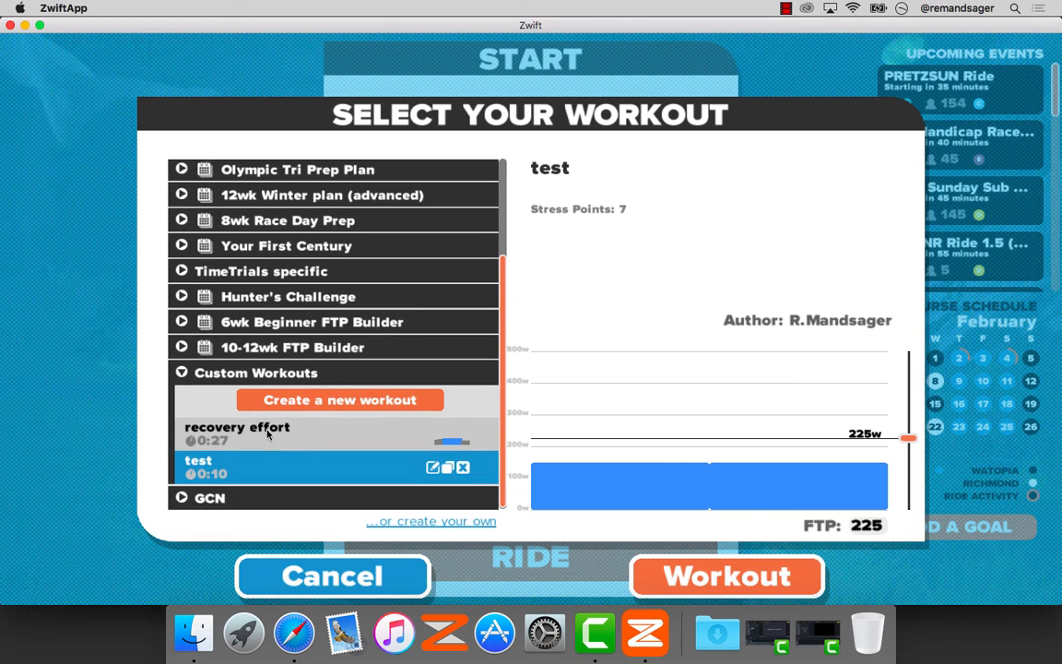
click(236, 428)
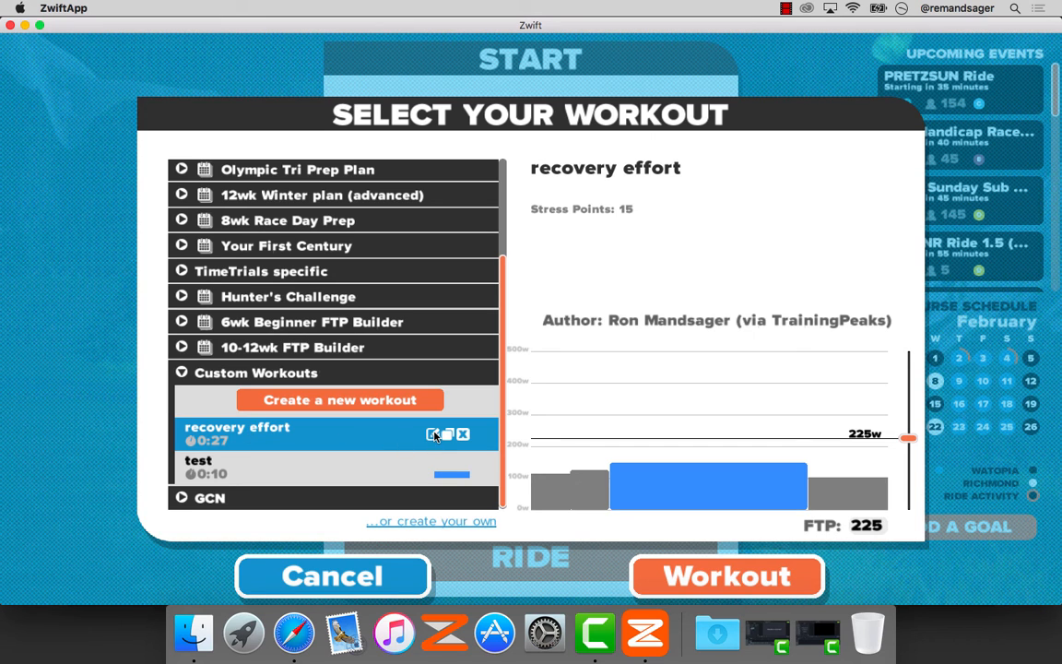
click(435, 436)
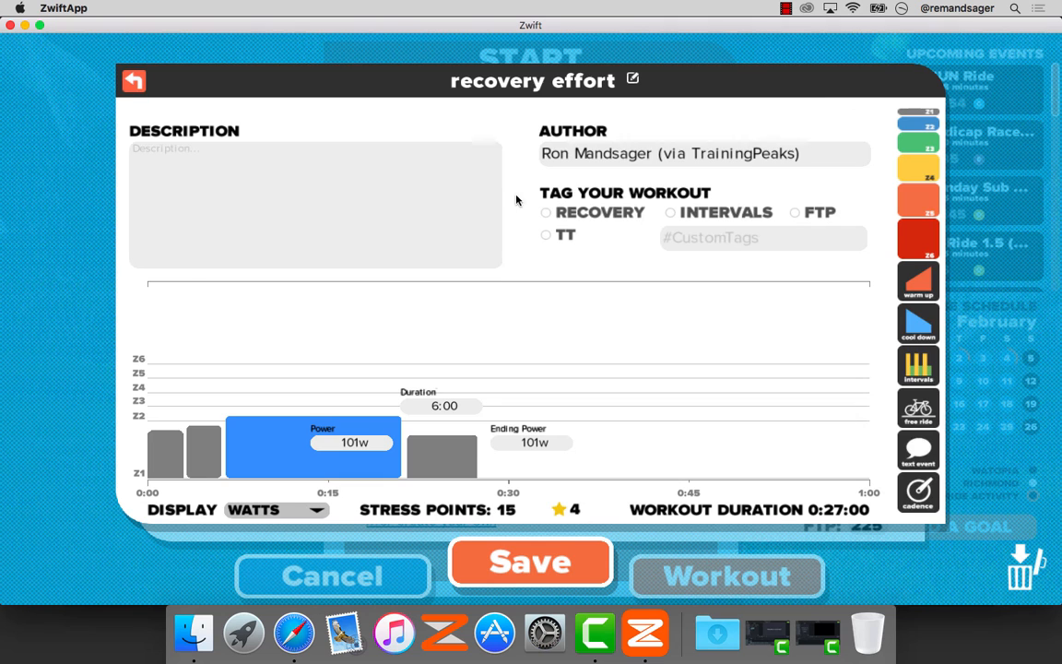
mouse_move(531, 417)
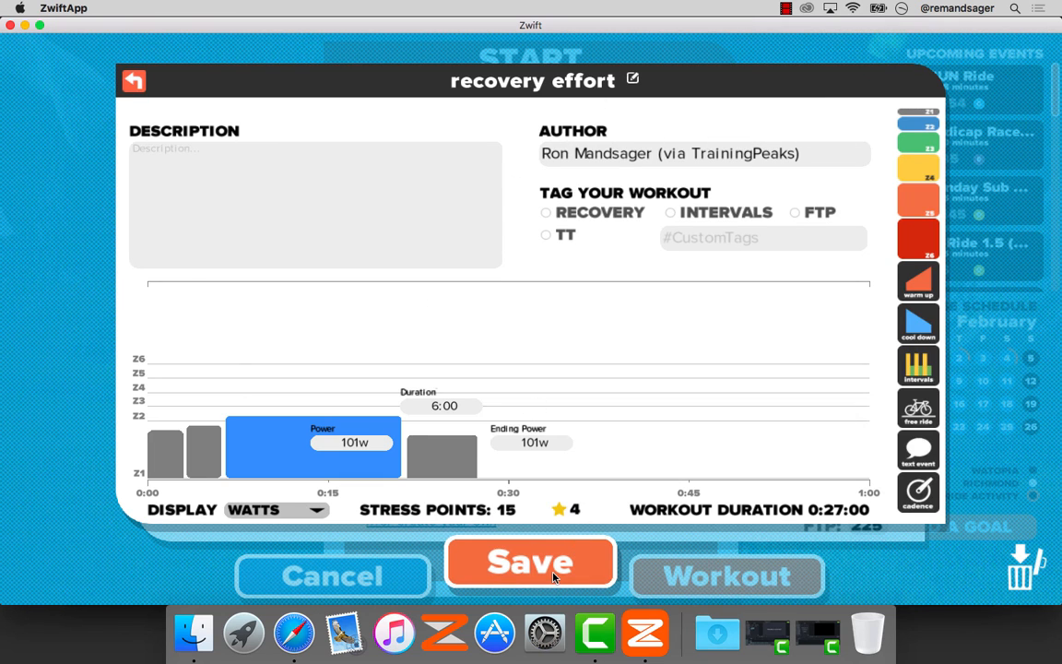
- Save the workout unchanged and apply 'recovery effort' as the ride's workout
click(529, 562)
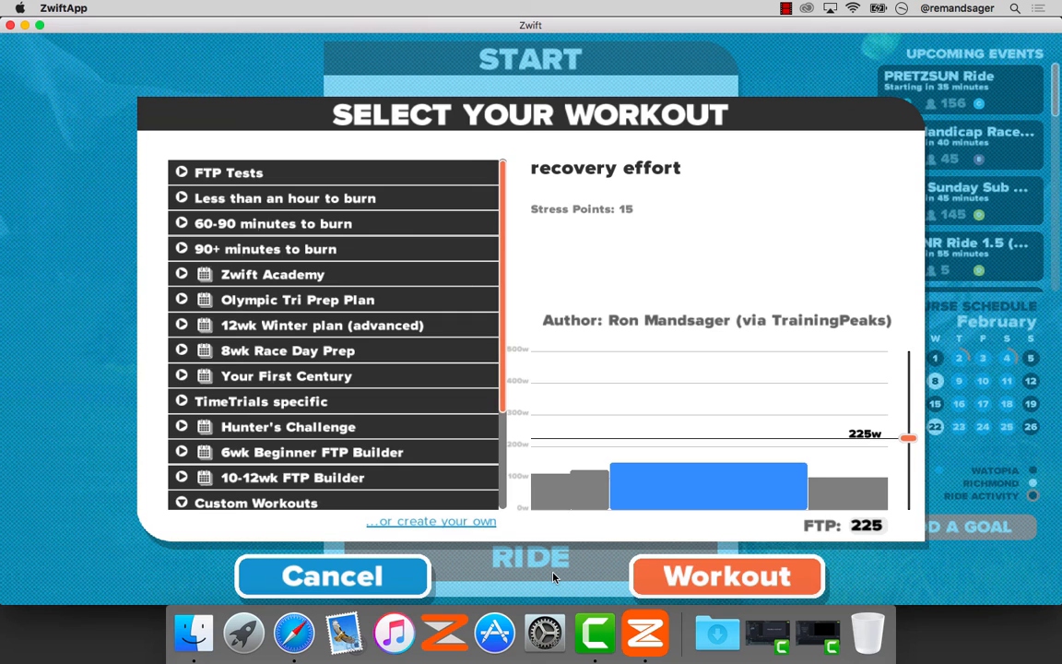
click(726, 575)
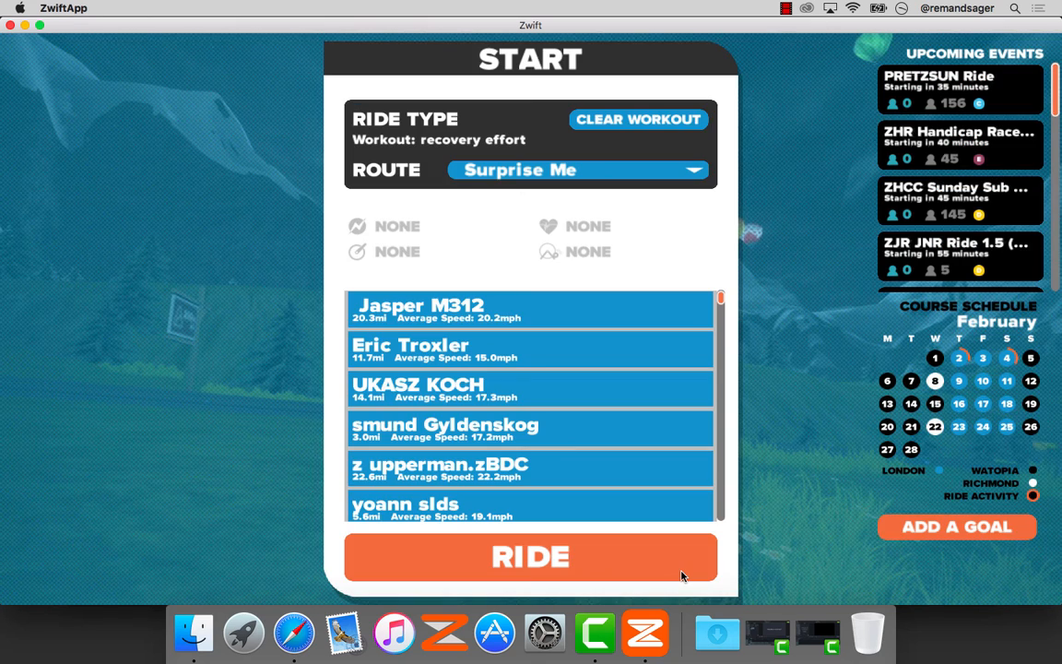